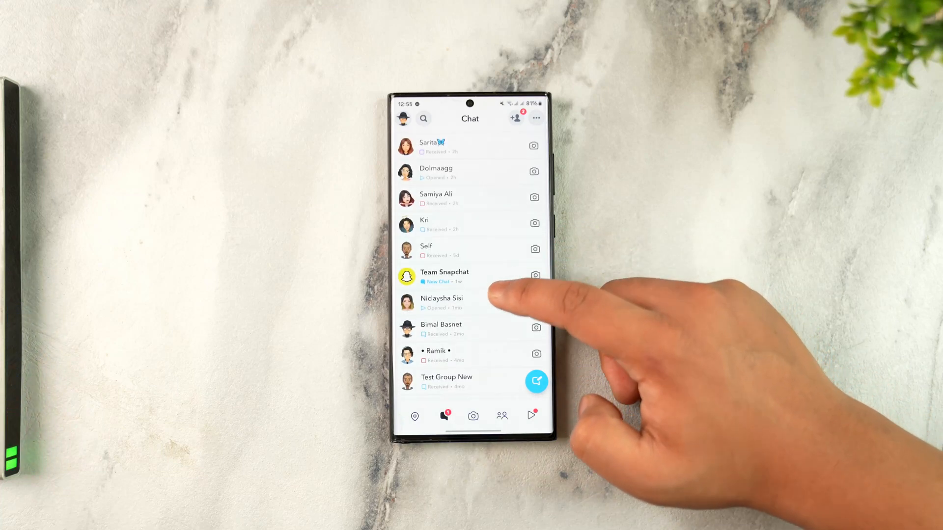
Show Kri's Delete Chats options, currently 24 hours after viewing, from Chat and Notification Settings
click(441, 329)
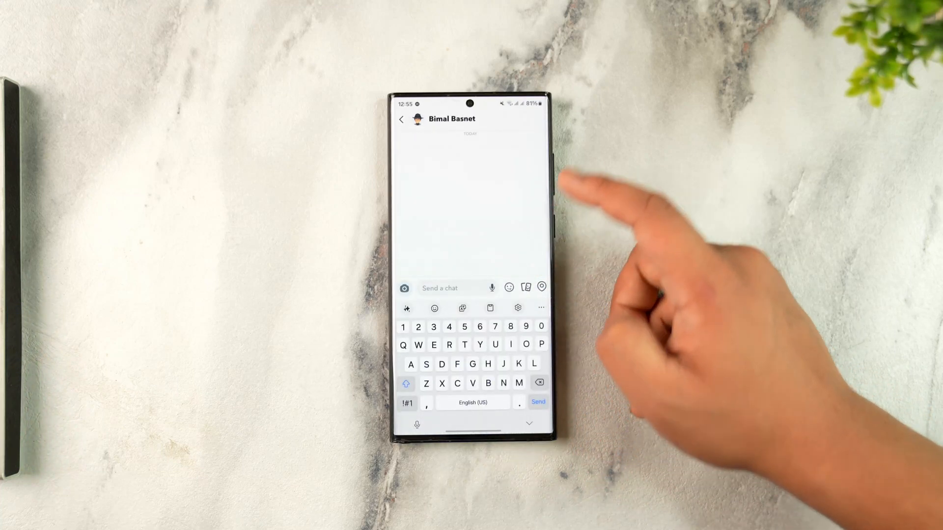
click(402, 119)
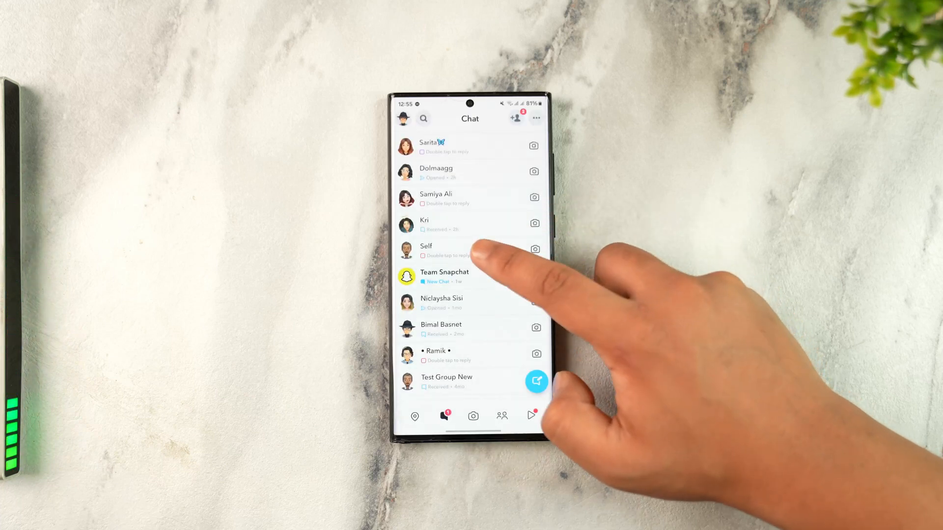
click(433, 225)
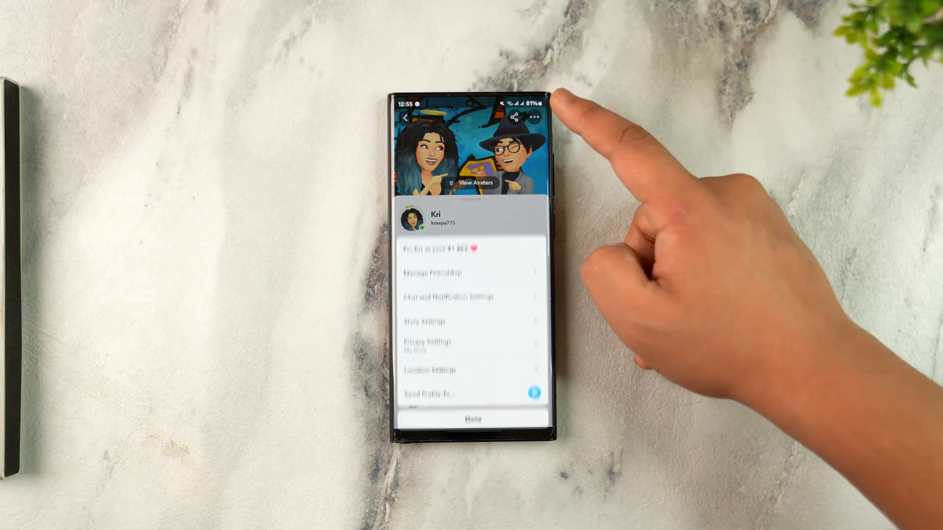
click(445, 295)
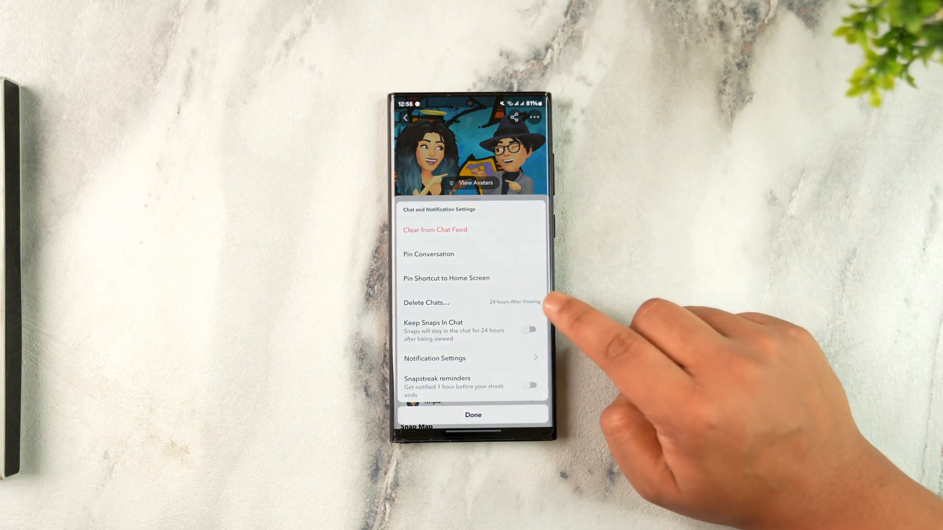
click(425, 302)
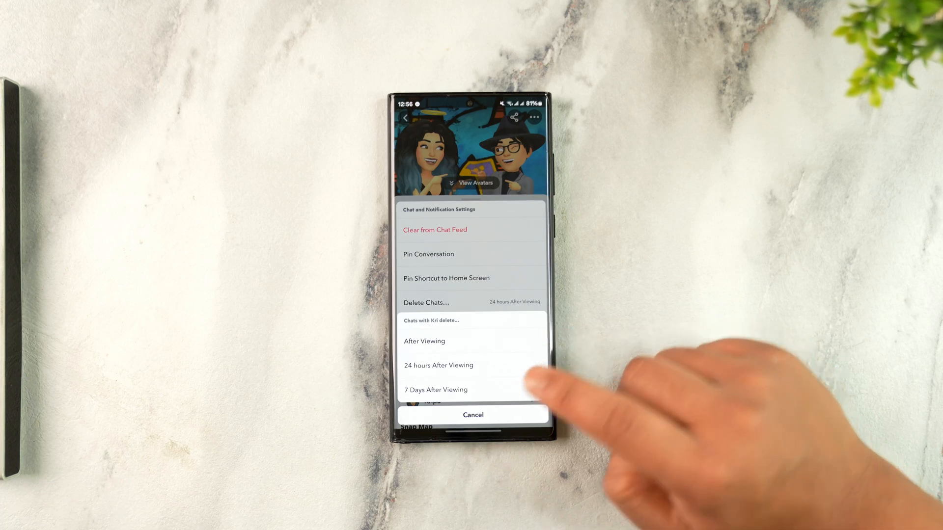